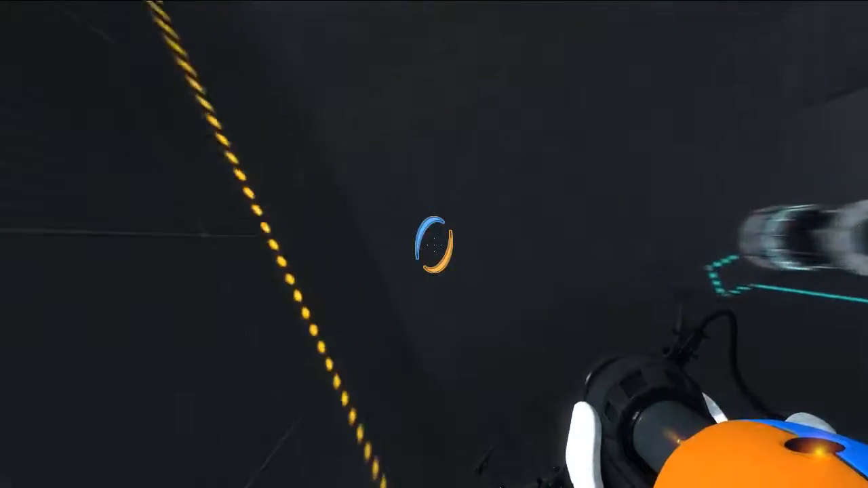
mouse_move(434, 251)
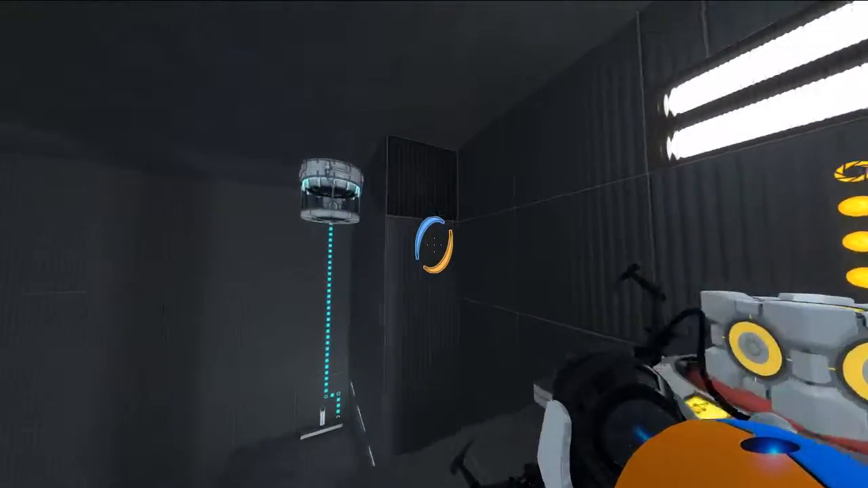
mouse_move(434, 244)
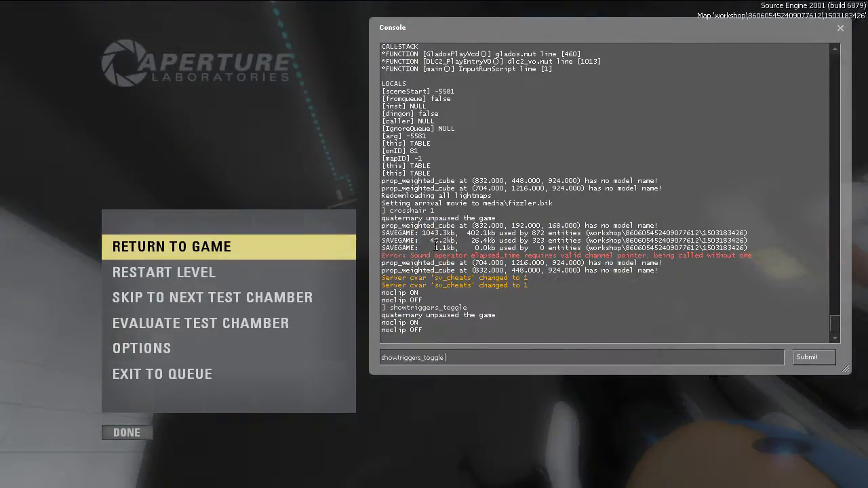
Return to the game from the pause screen and keep flying over the chamber with noclip
left_click(171, 247)
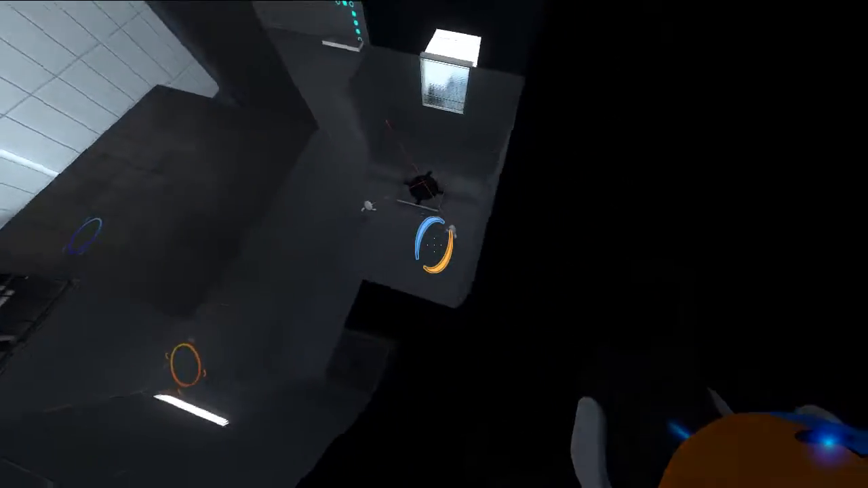